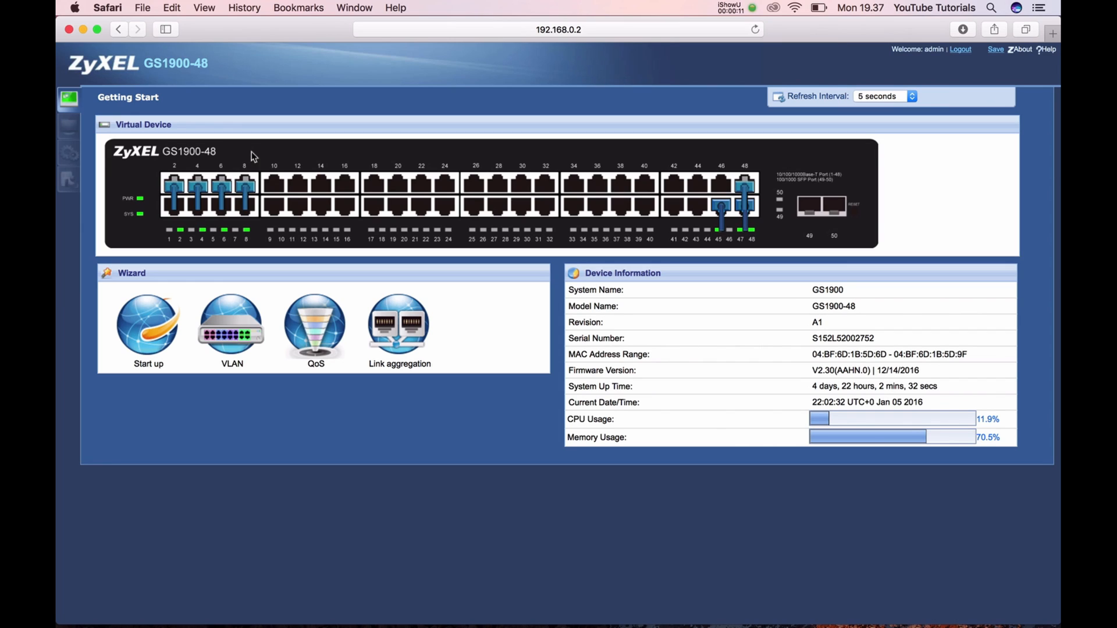
mouse_move(377, 269)
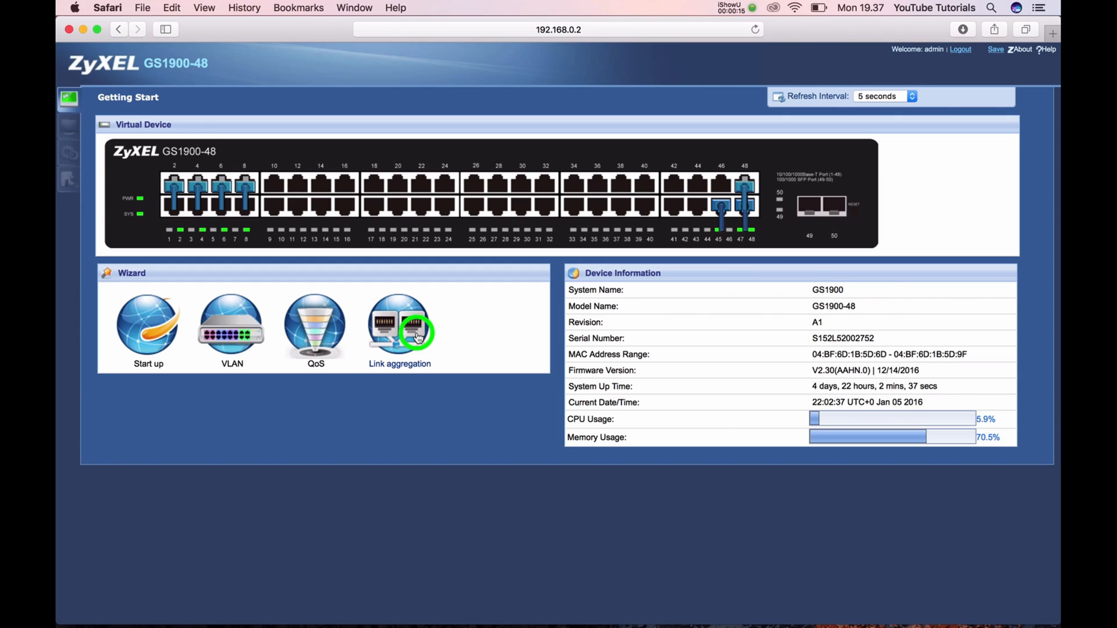
Run through the link aggregation setup wizard to its summary and finish it
click(399, 324)
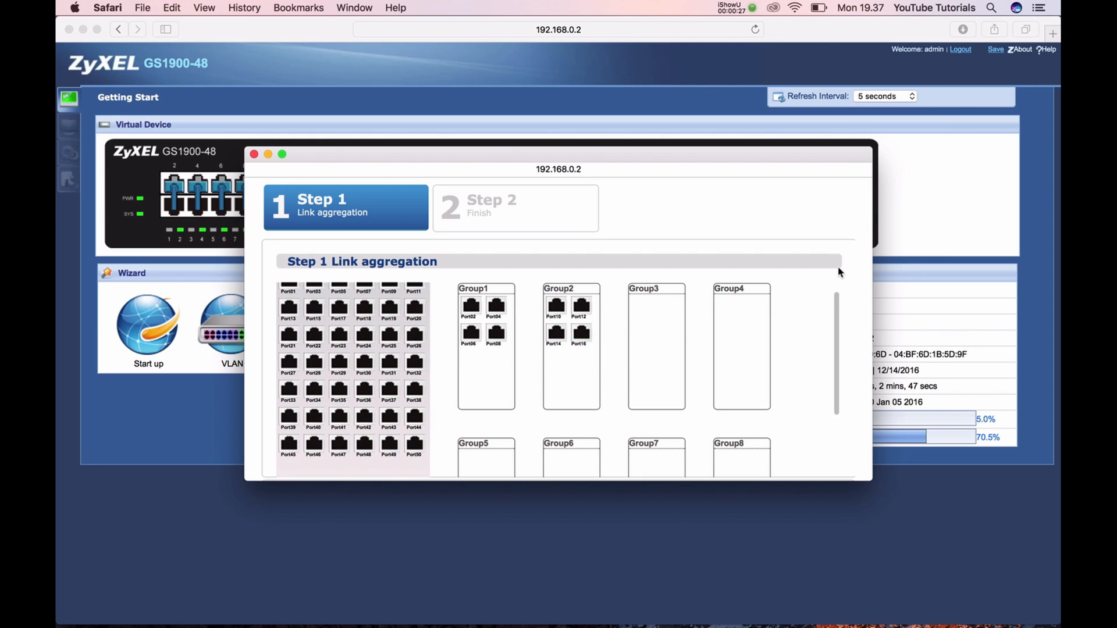
scroll(down, 3)
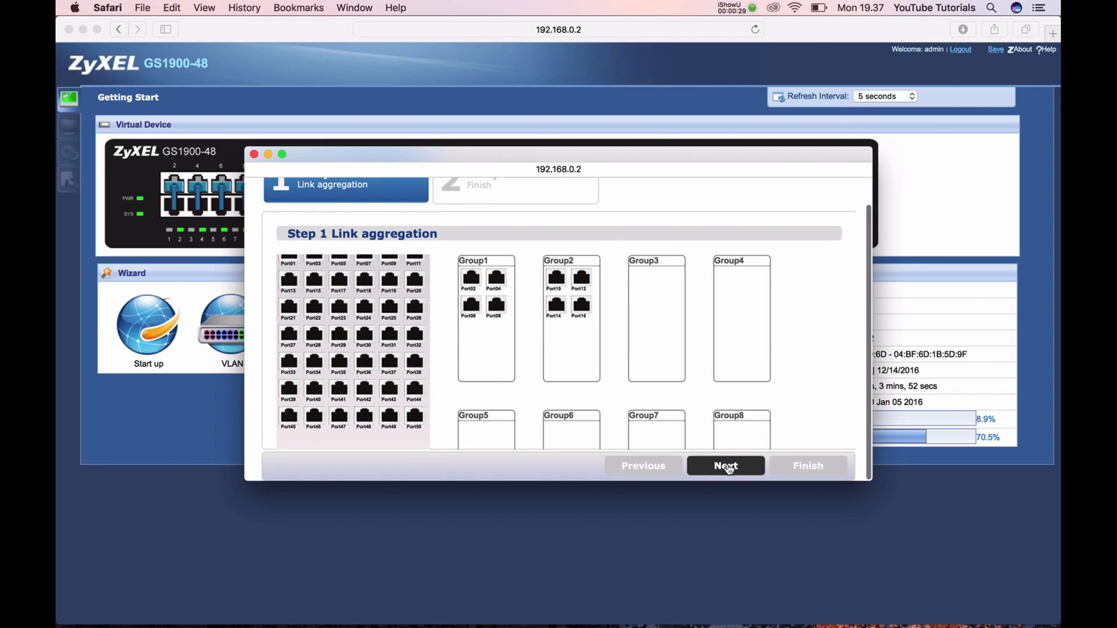
click(725, 467)
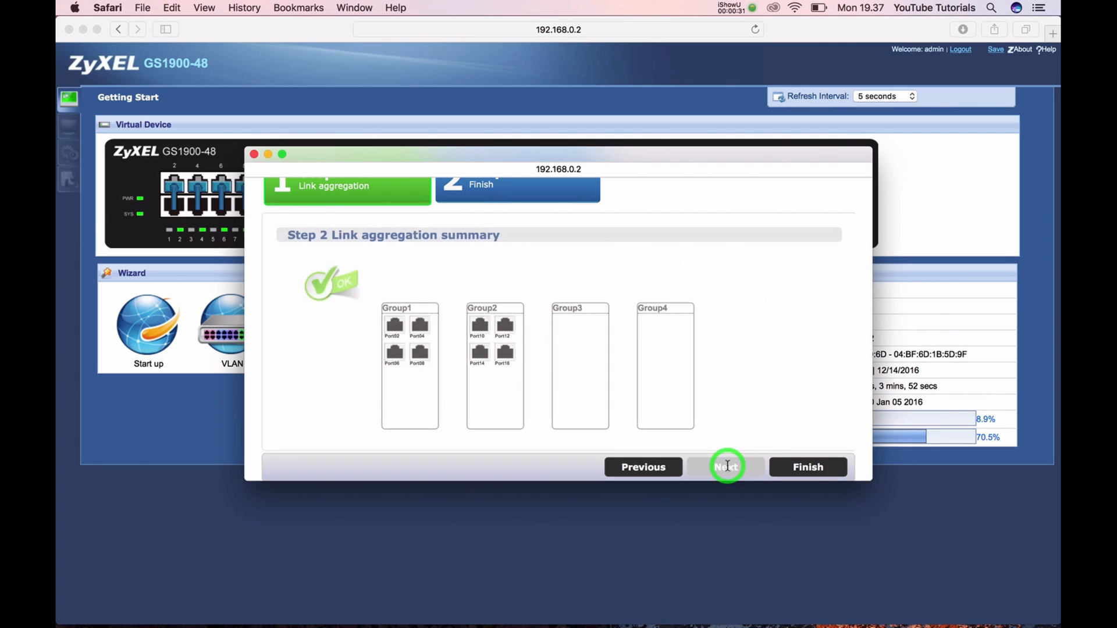
click(808, 466)
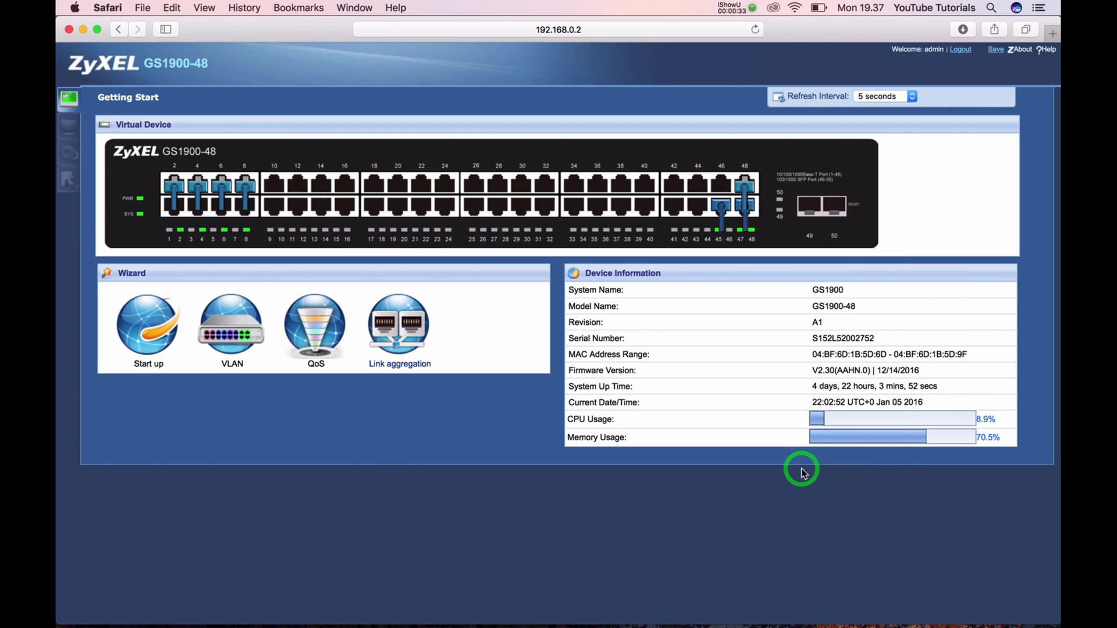
Reach the Link Aggregation Global settings showing LACP enabled with IP/MAC load balancing
click(69, 151)
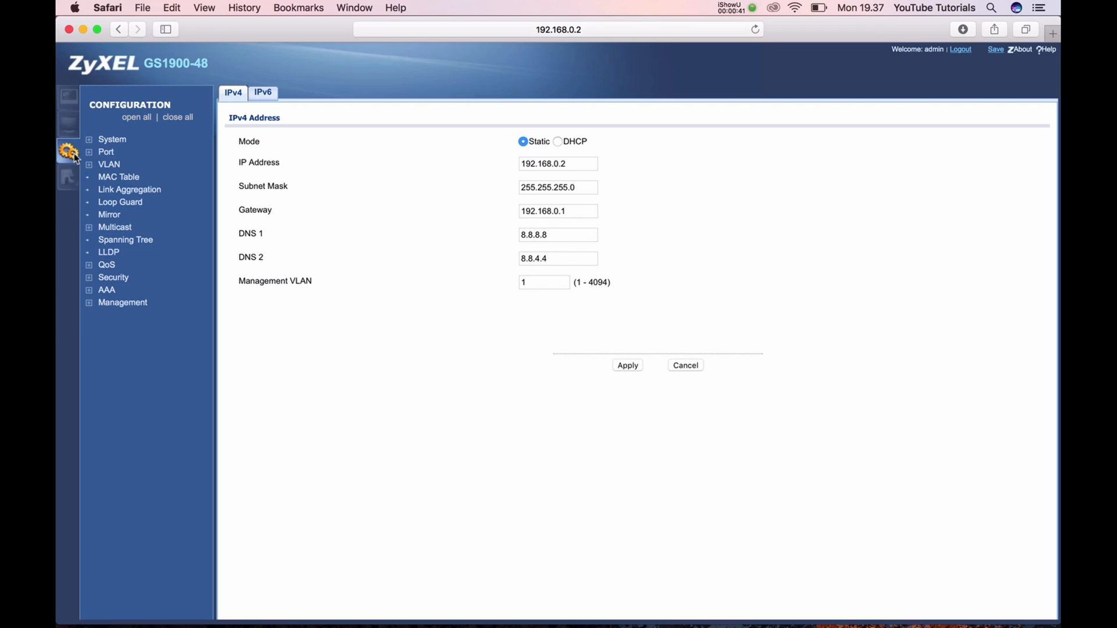
mouse_move(129, 190)
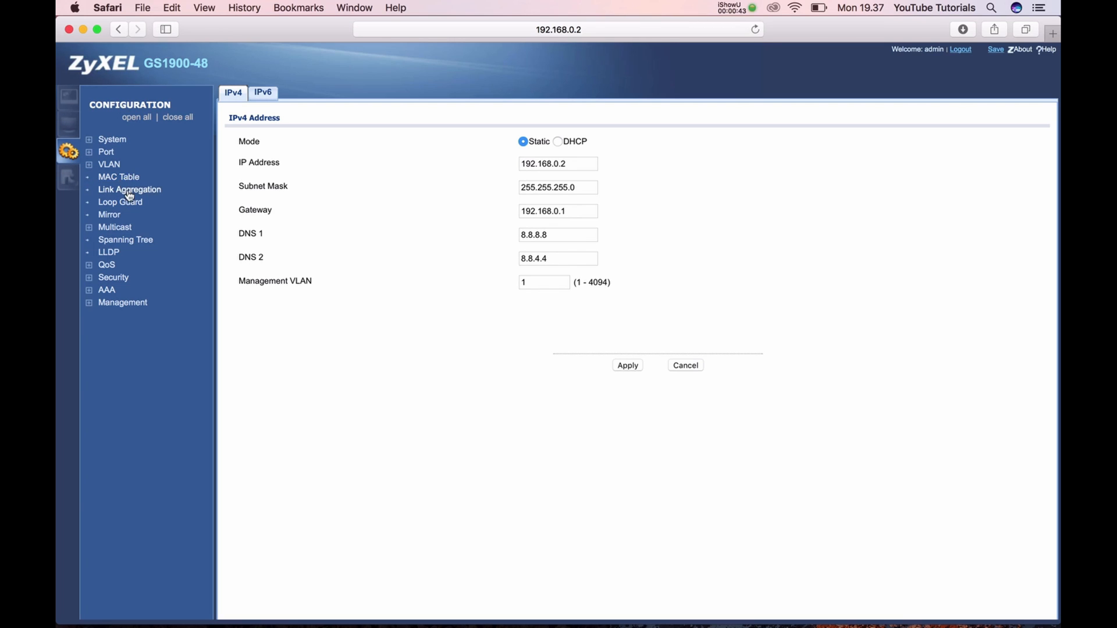
click(129, 189)
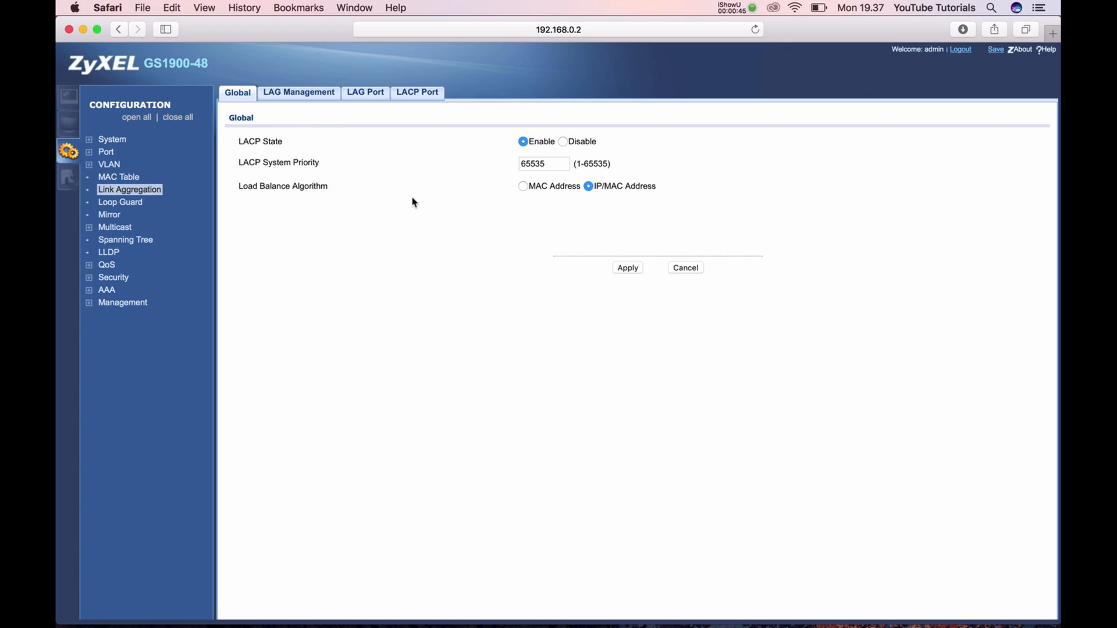
mouse_move(506, 154)
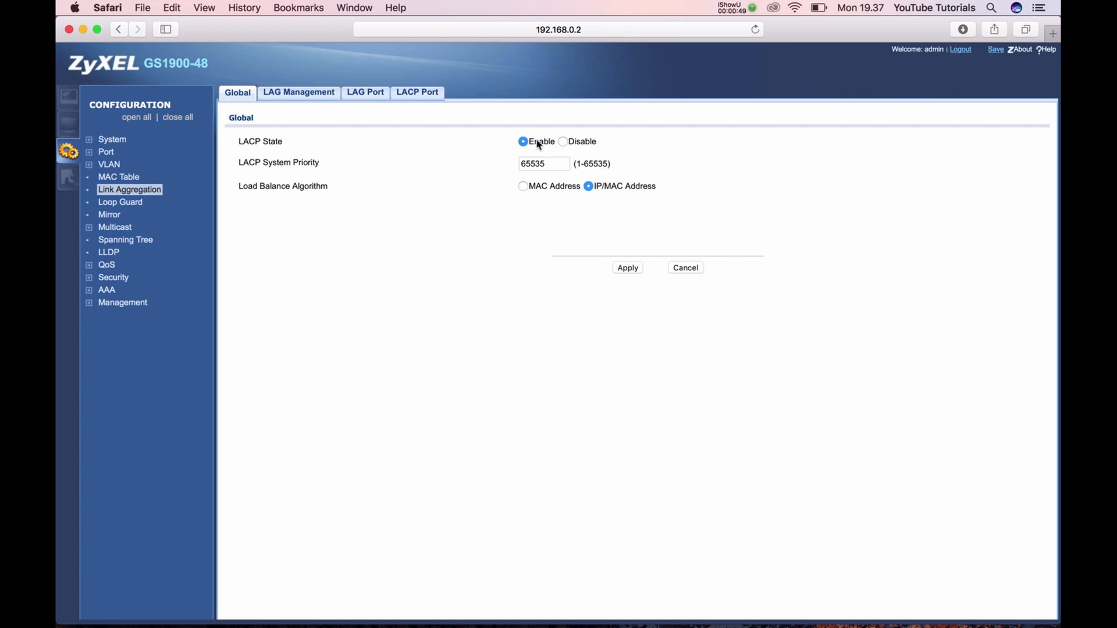
mouse_move(586, 147)
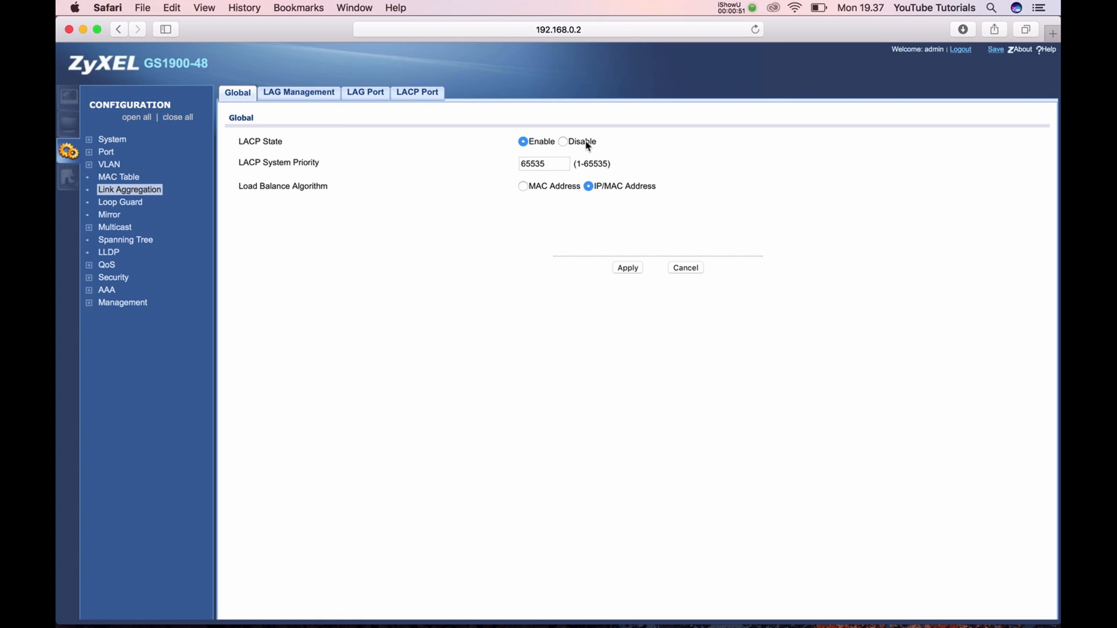
mouse_move(473, 155)
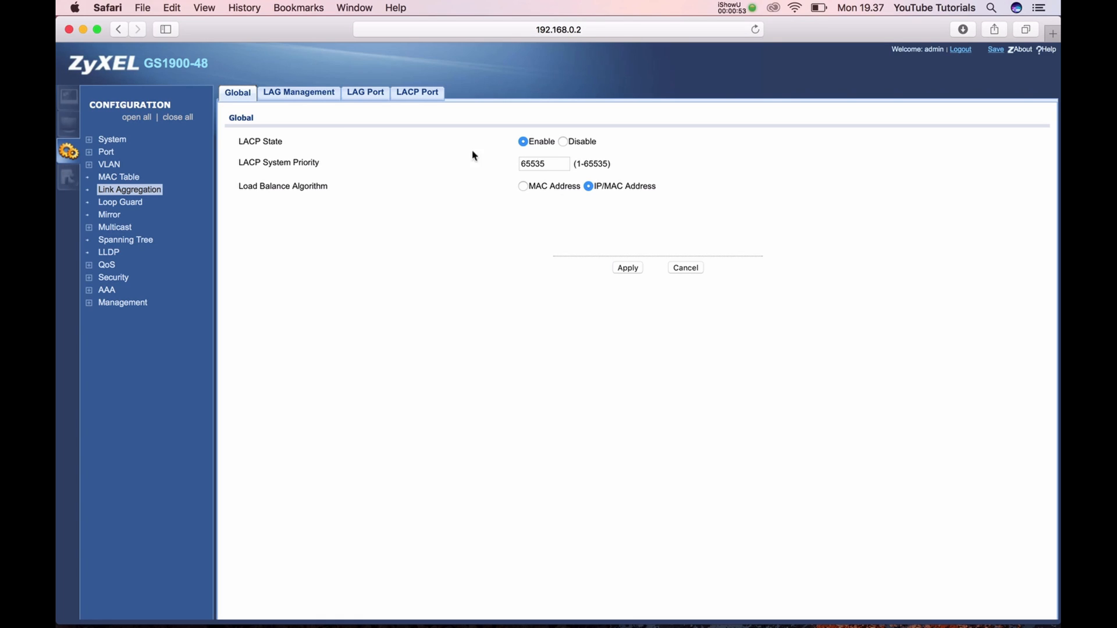
mouse_move(516, 166)
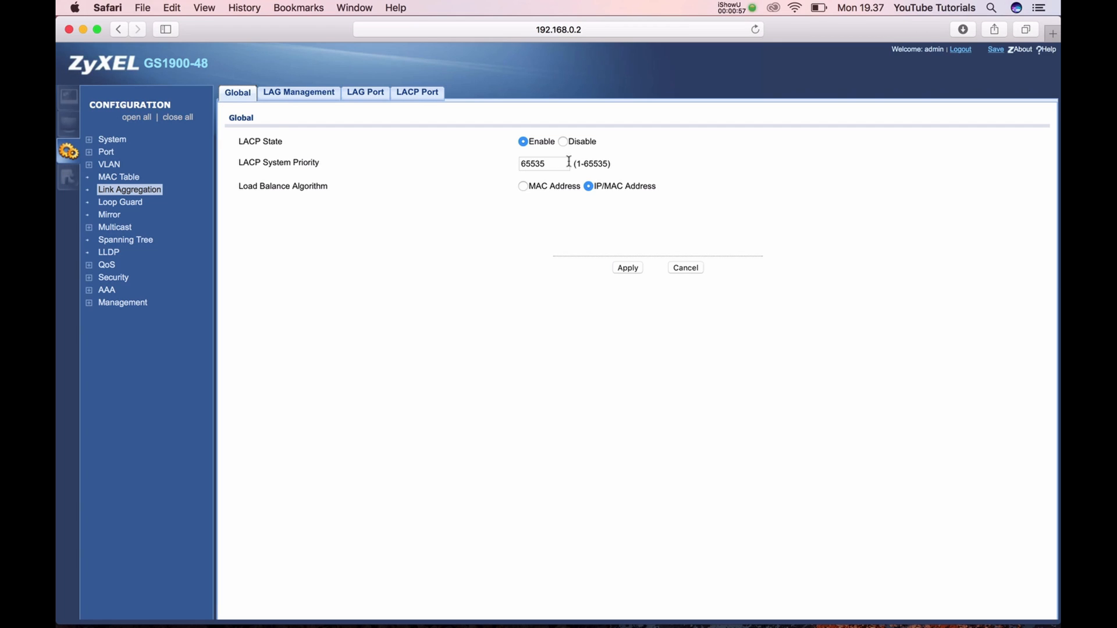
mouse_move(298, 207)
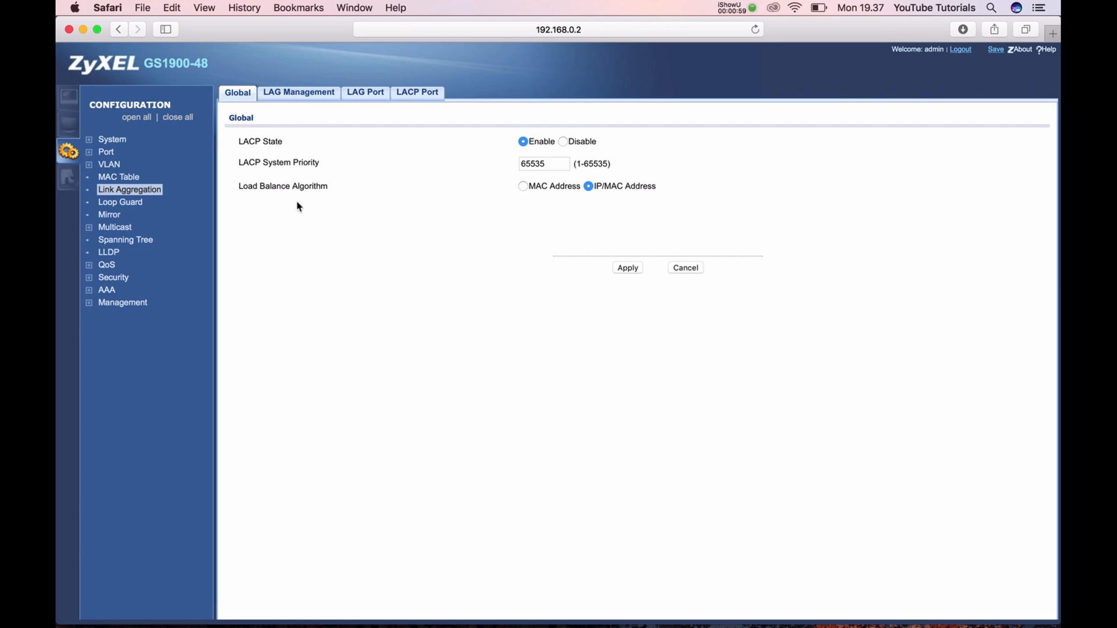
mouse_move(382, 193)
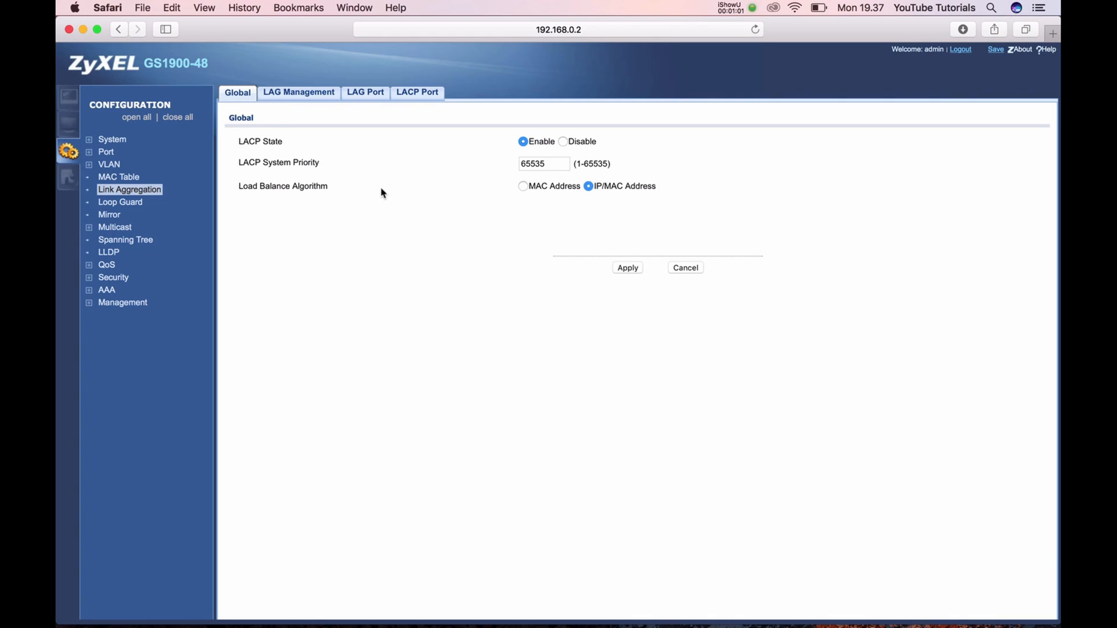
mouse_move(687, 184)
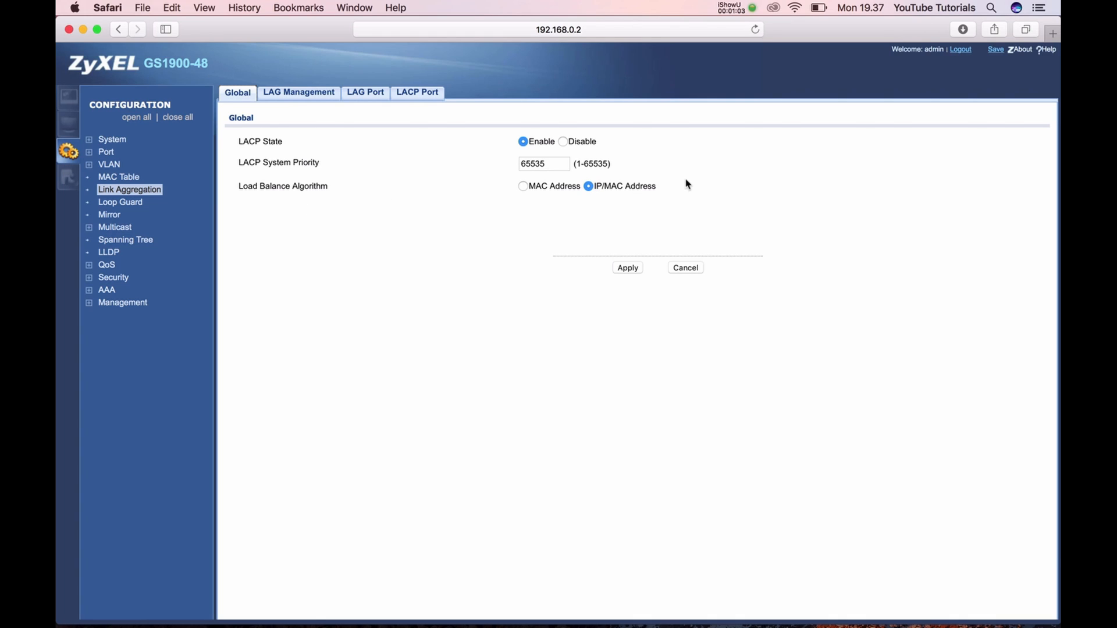
mouse_move(433, 154)
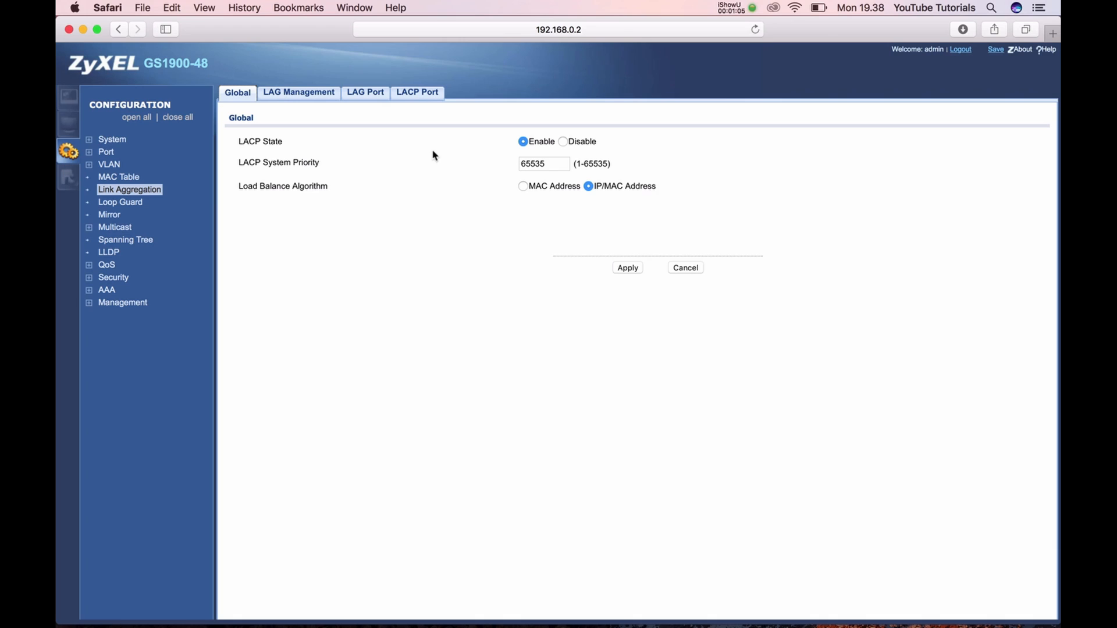
mouse_move(548, 190)
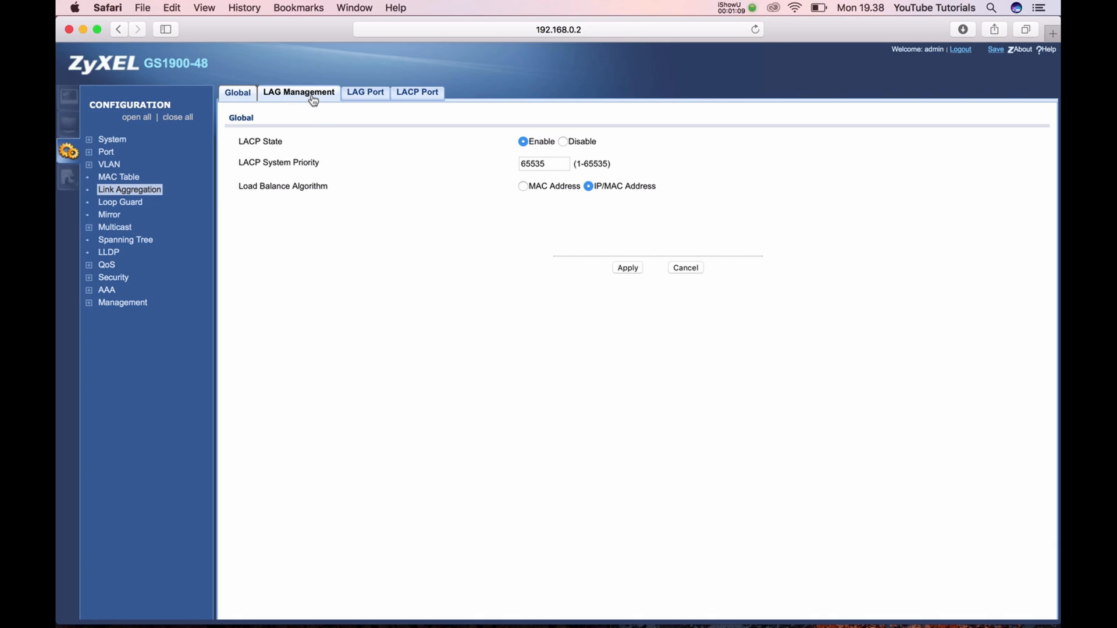
Set lag2 to LACP, name it 'test lag' with ports 10, 12, 14, 16 and apply
click(299, 92)
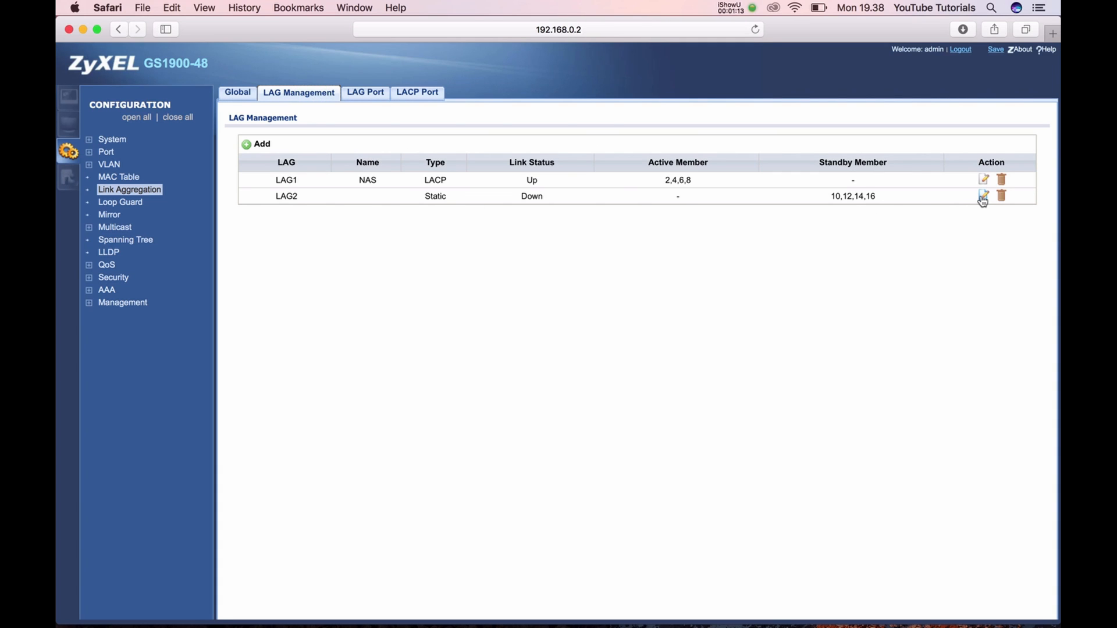
mouse_move(565, 186)
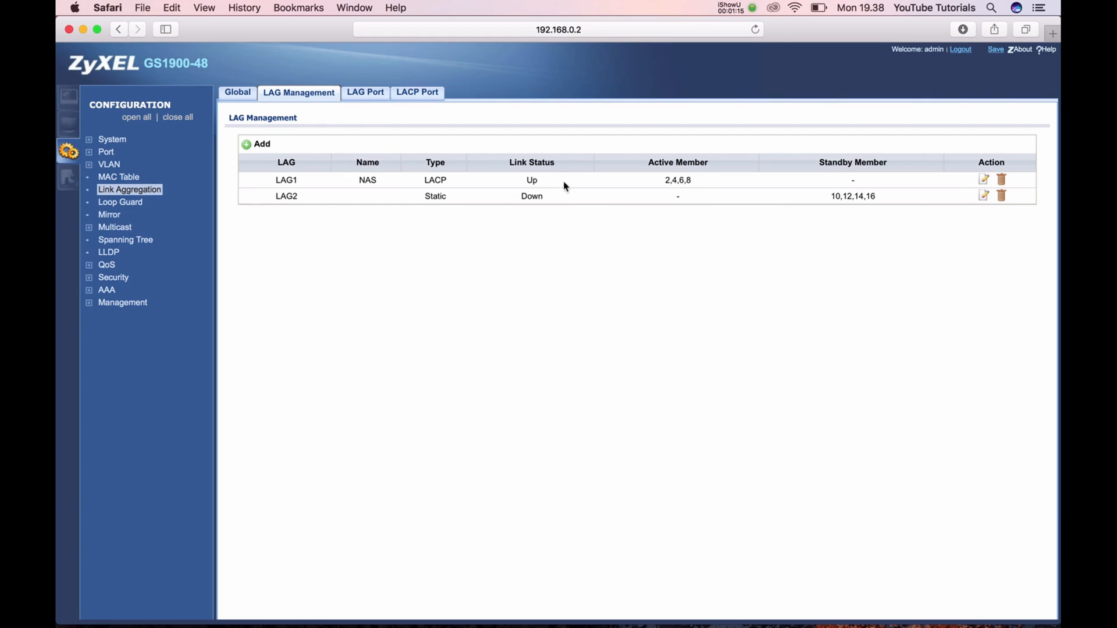
mouse_move(527, 212)
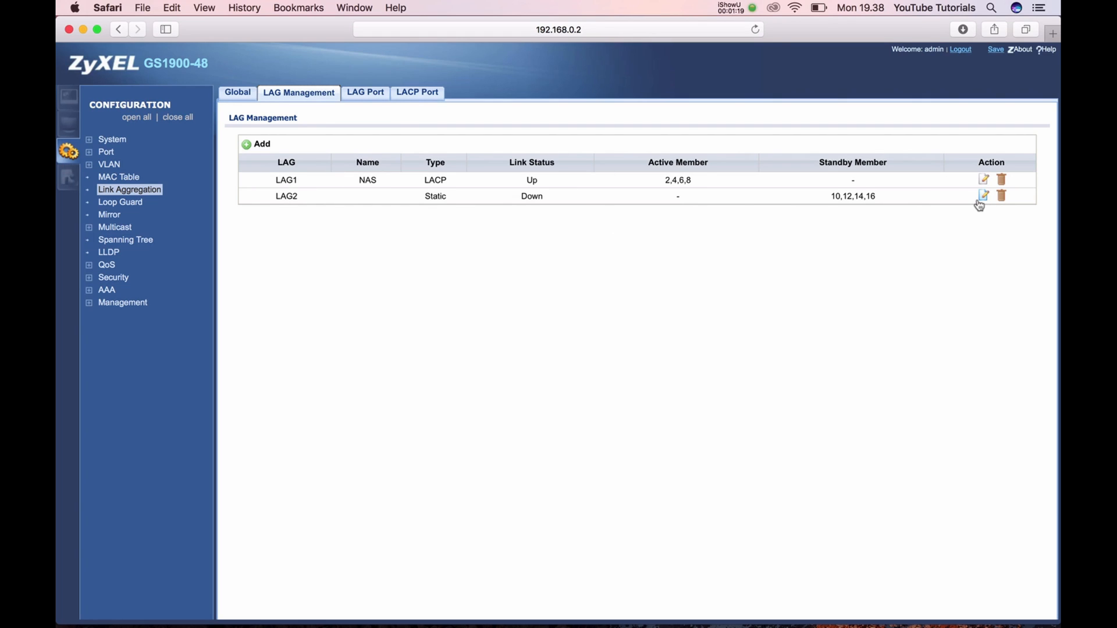
mouse_move(984, 195)
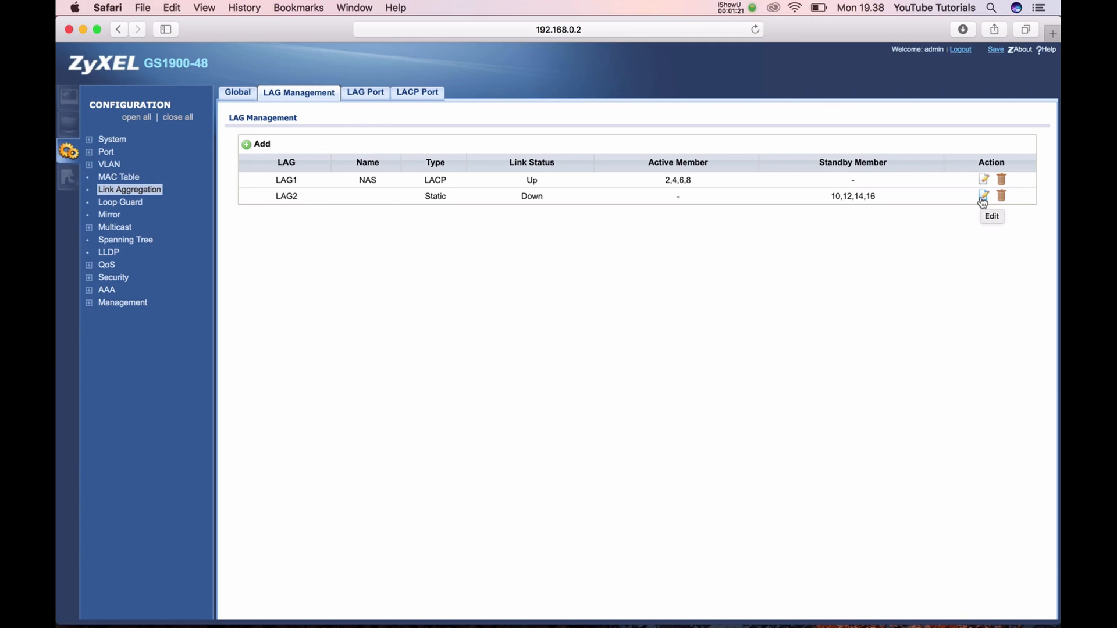
click(984, 195)
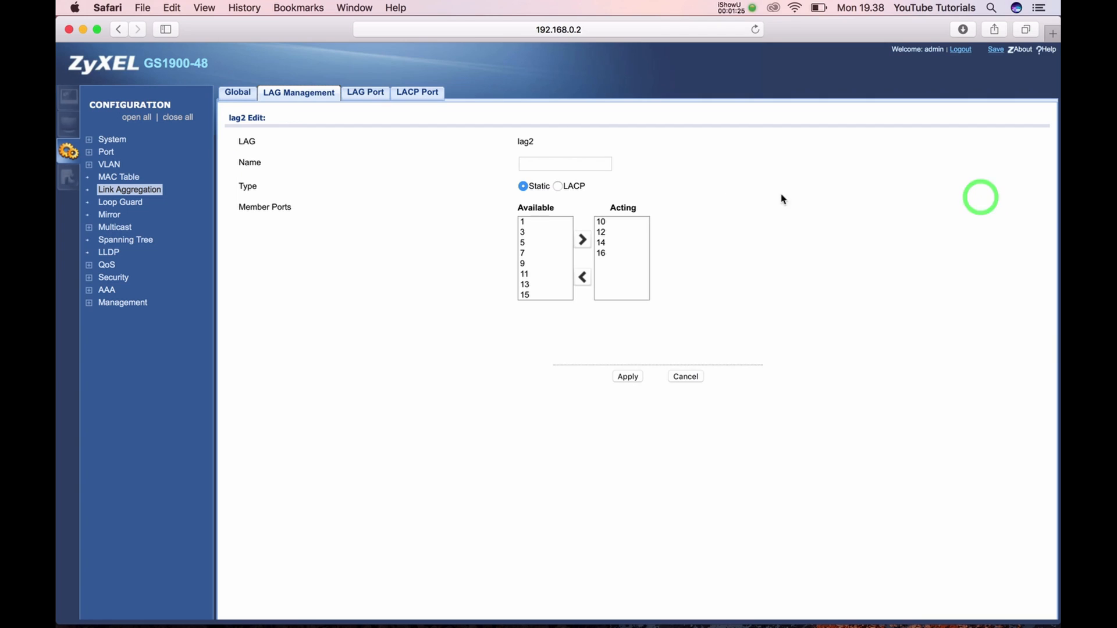
click(557, 186)
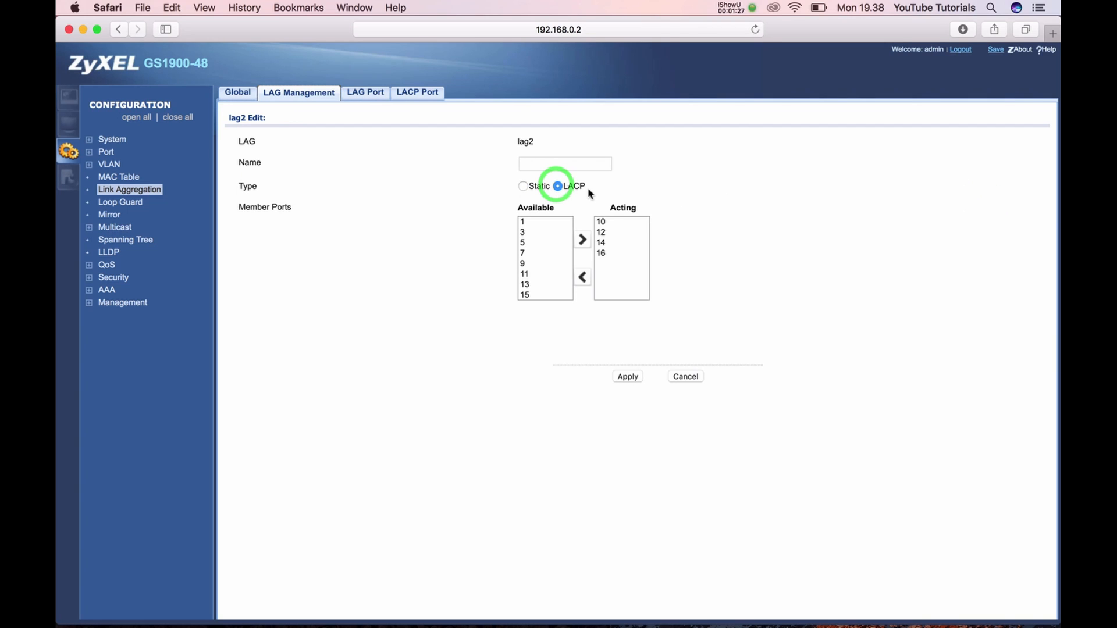
text(te)
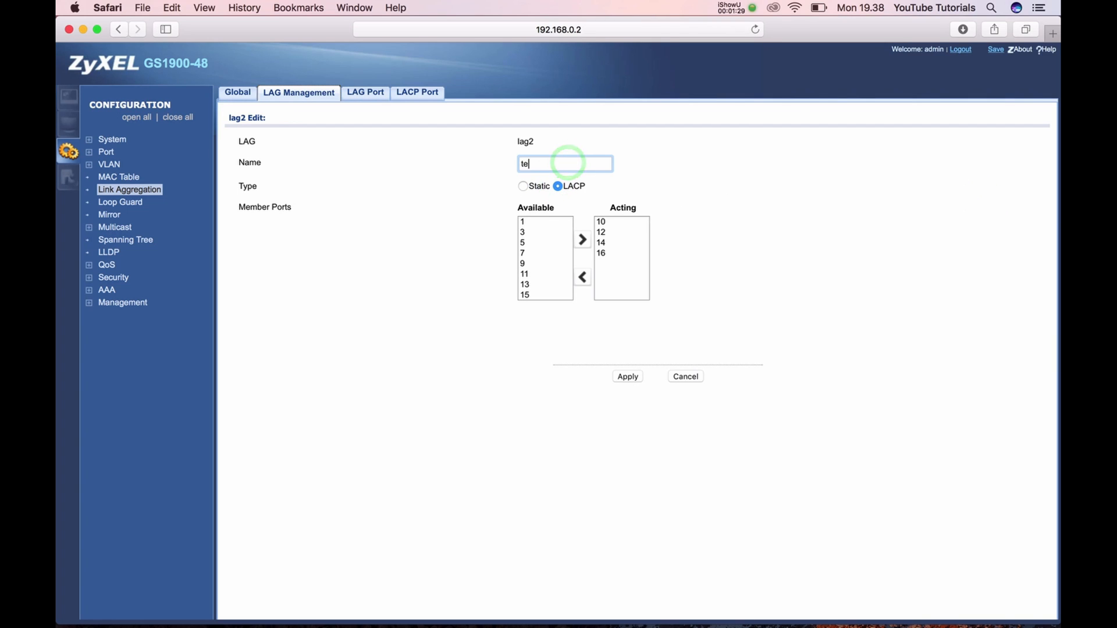
text(st lag)
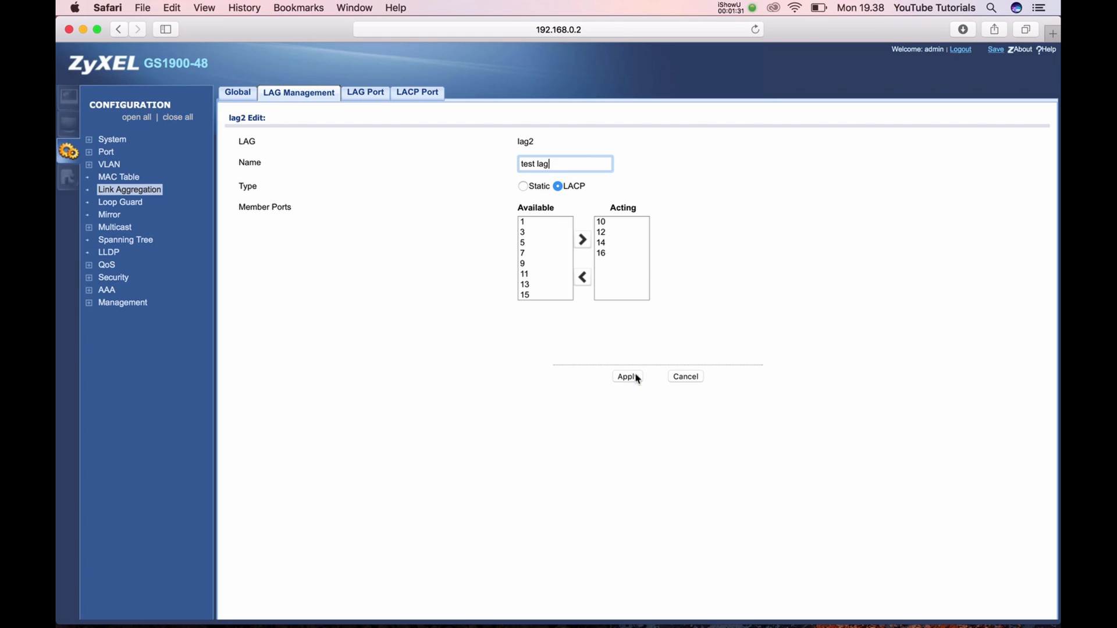
click(626, 376)
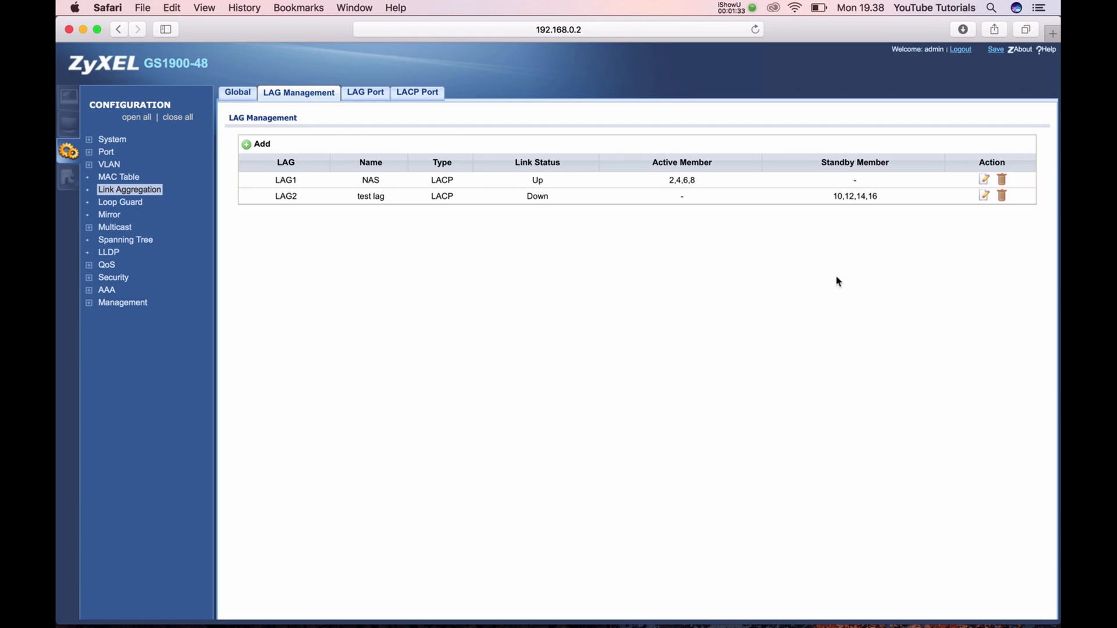
mouse_move(874, 221)
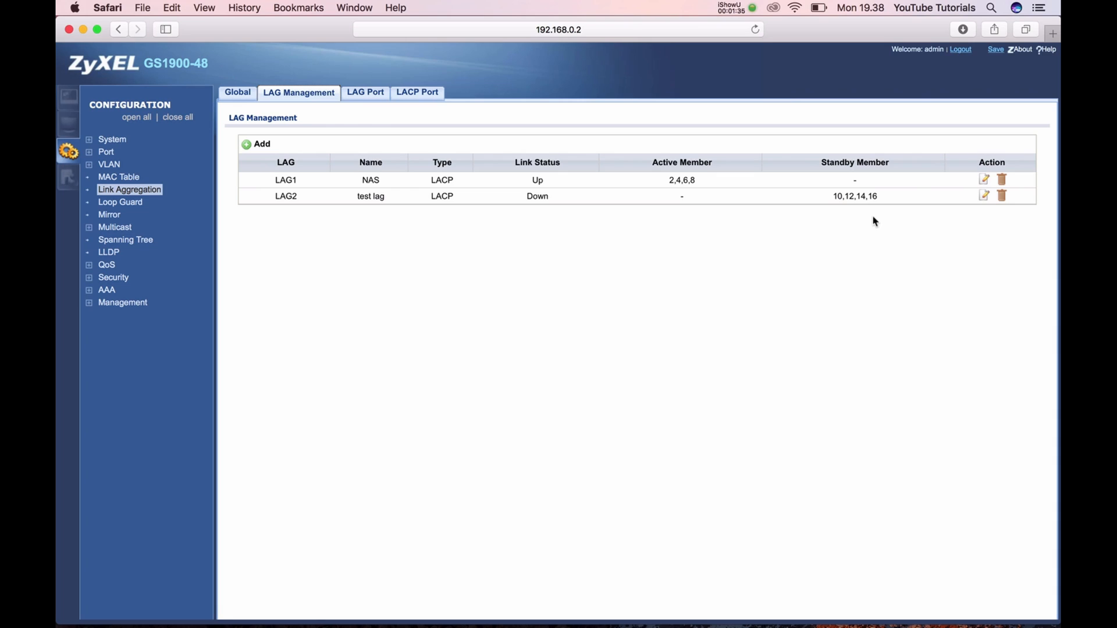
mouse_move(818, 281)
text(192.168.0.215)
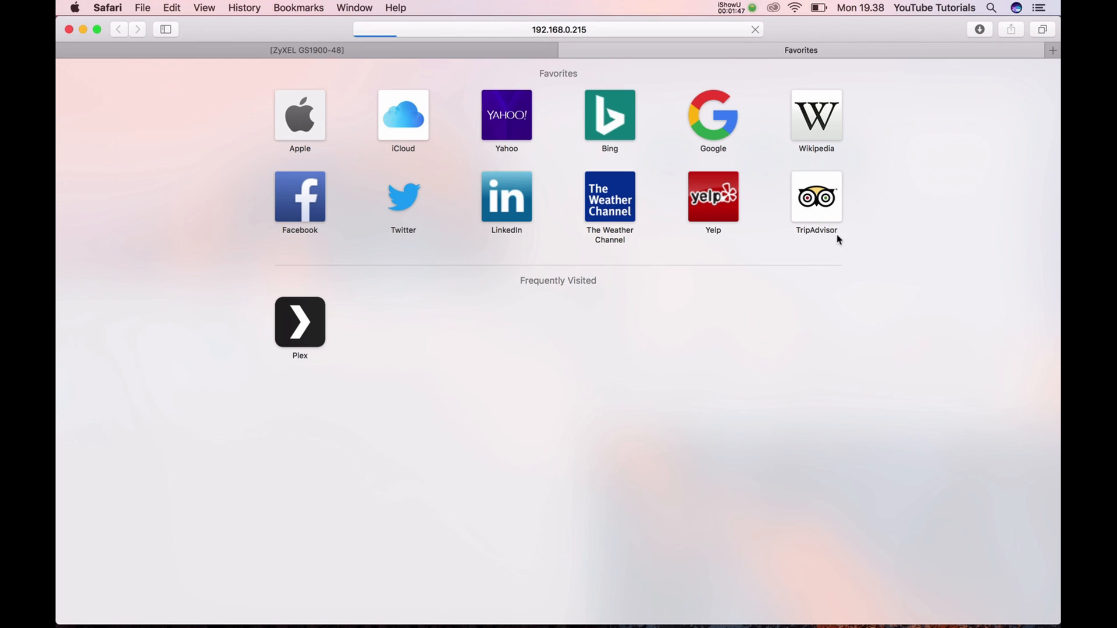
mouse_move(585, 107)
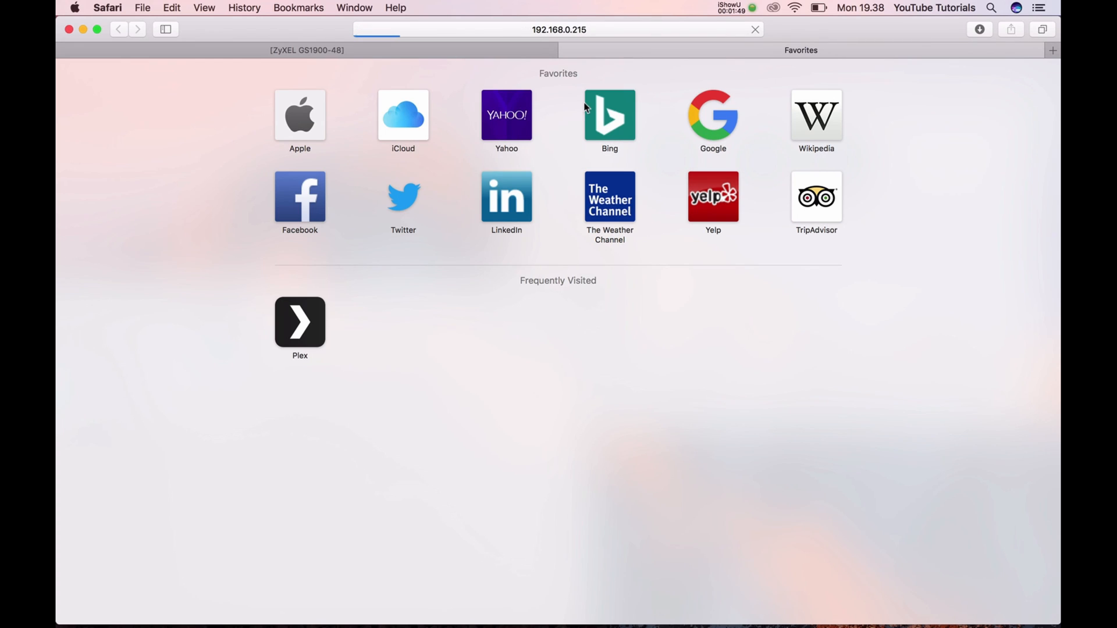
Load the Synology NAS at 192.168.0.215 in a new Safari tab
click(558, 29)
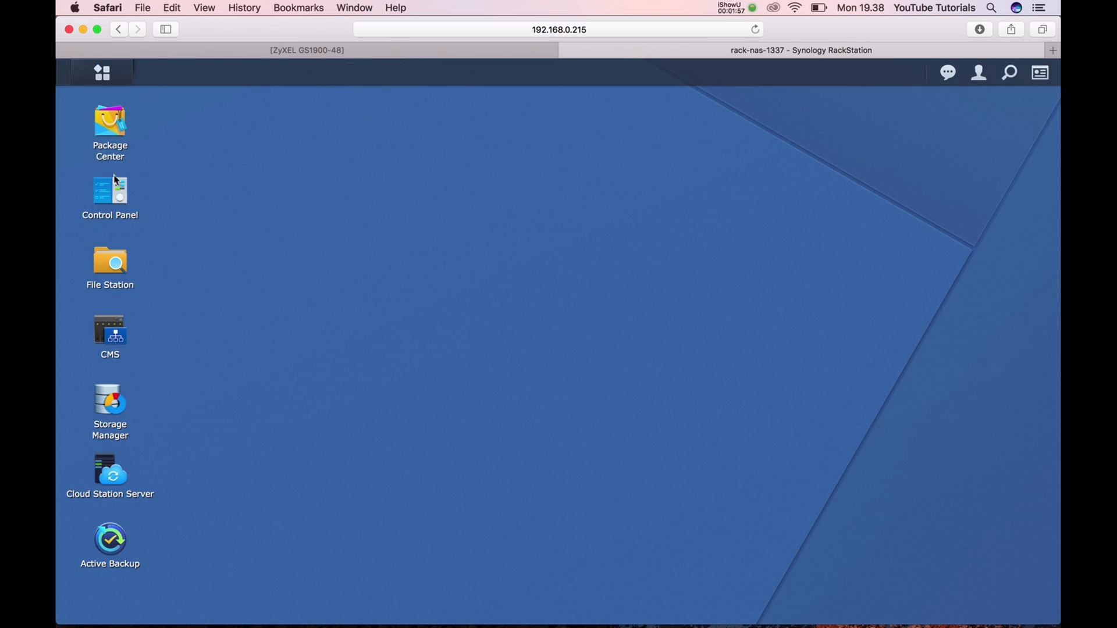
View Bond 1 in DSM Network Interface with LAN 1–4 at 4000 Mbps, then return to the ZyXEL tab
double_click(109, 191)
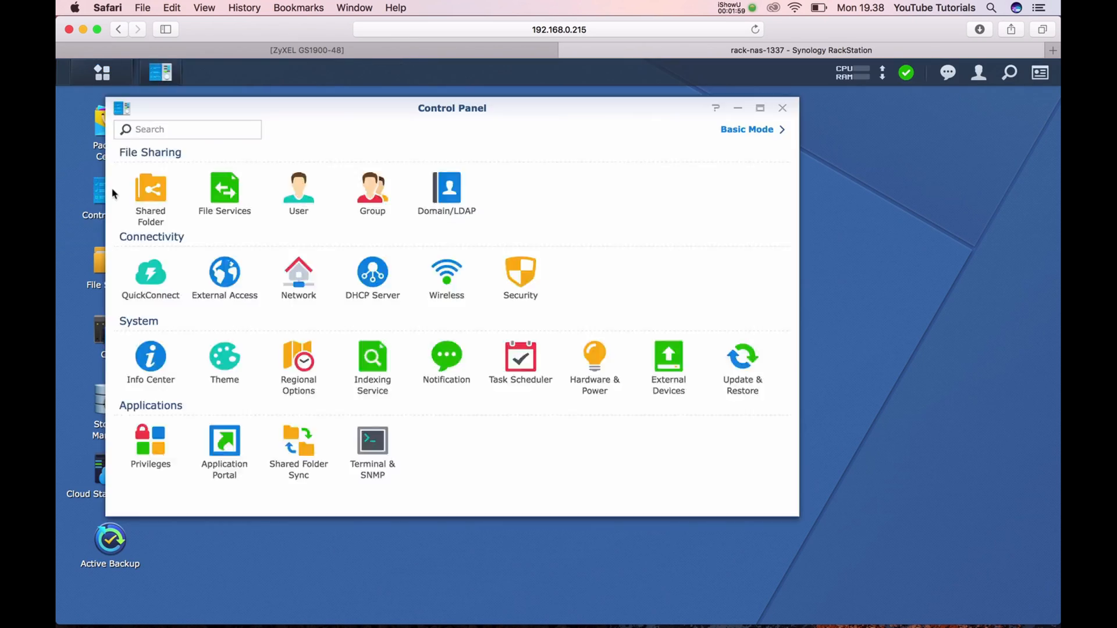
click(298, 278)
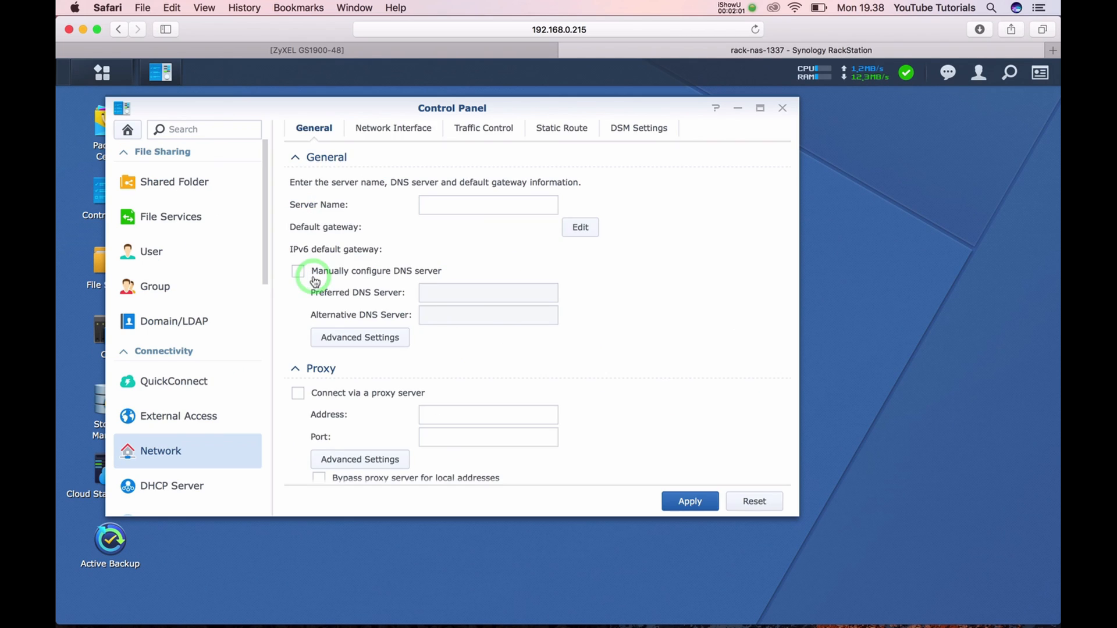
click(393, 128)
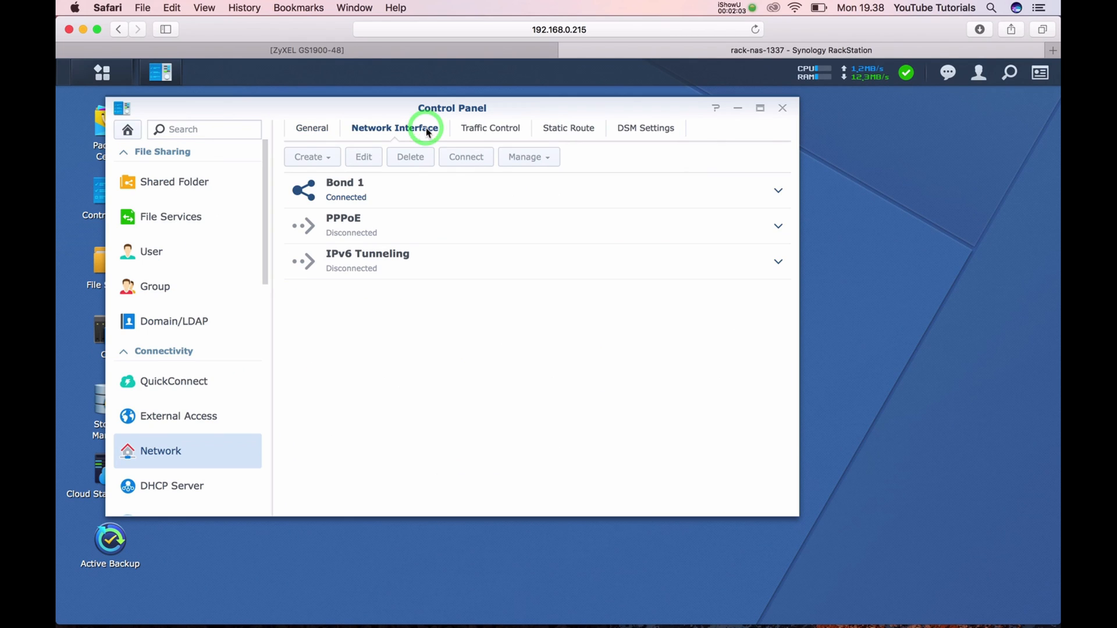
click(779, 189)
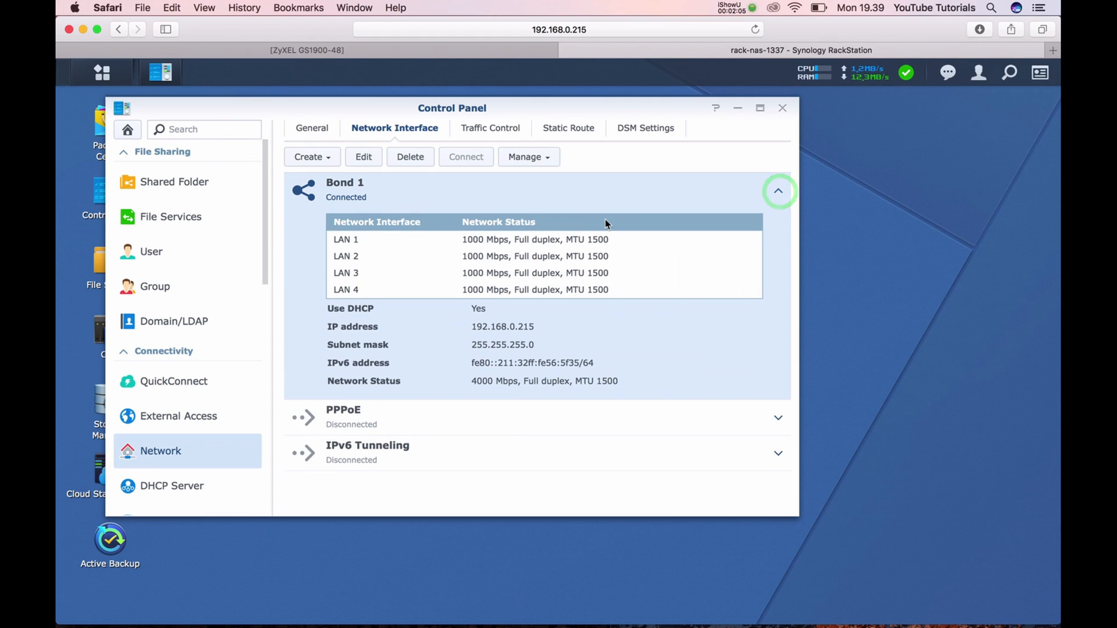
mouse_move(515, 337)
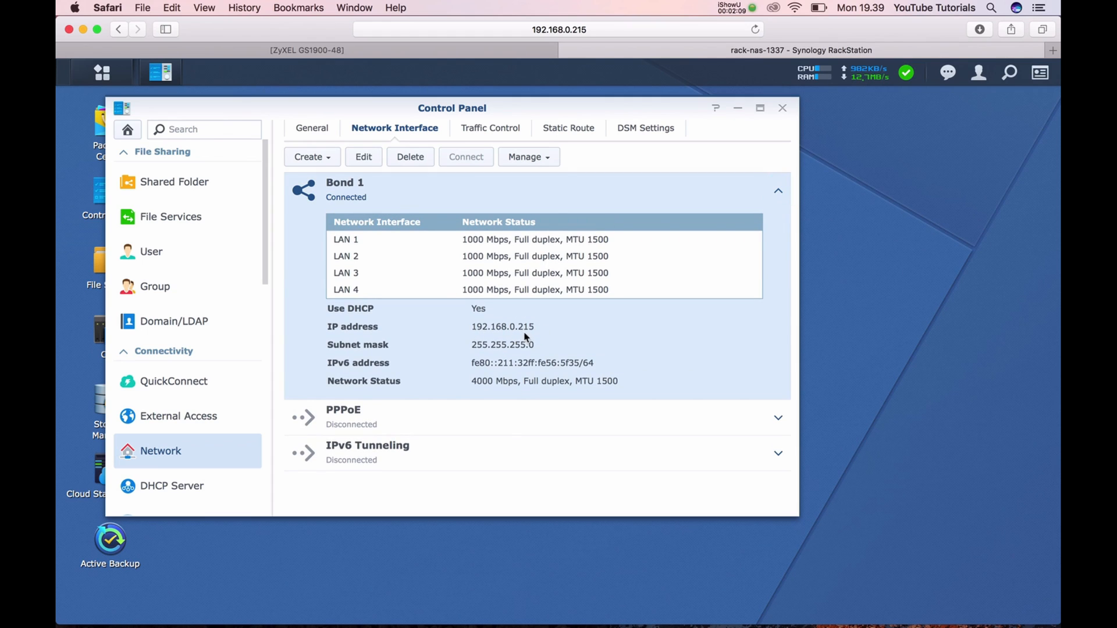
mouse_move(483, 390)
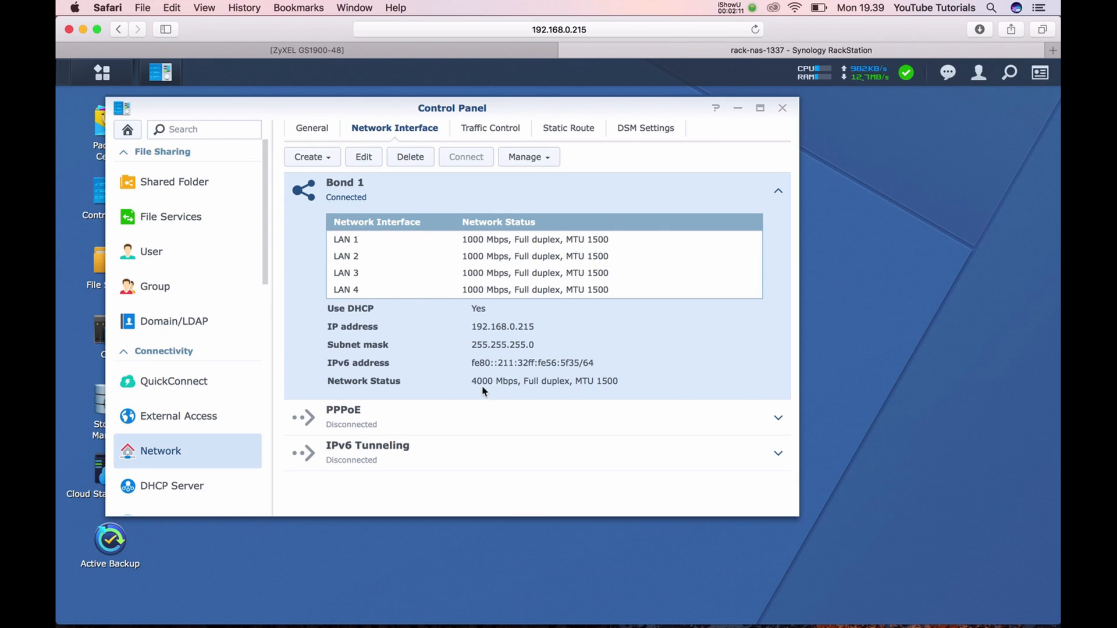
mouse_move(543, 387)
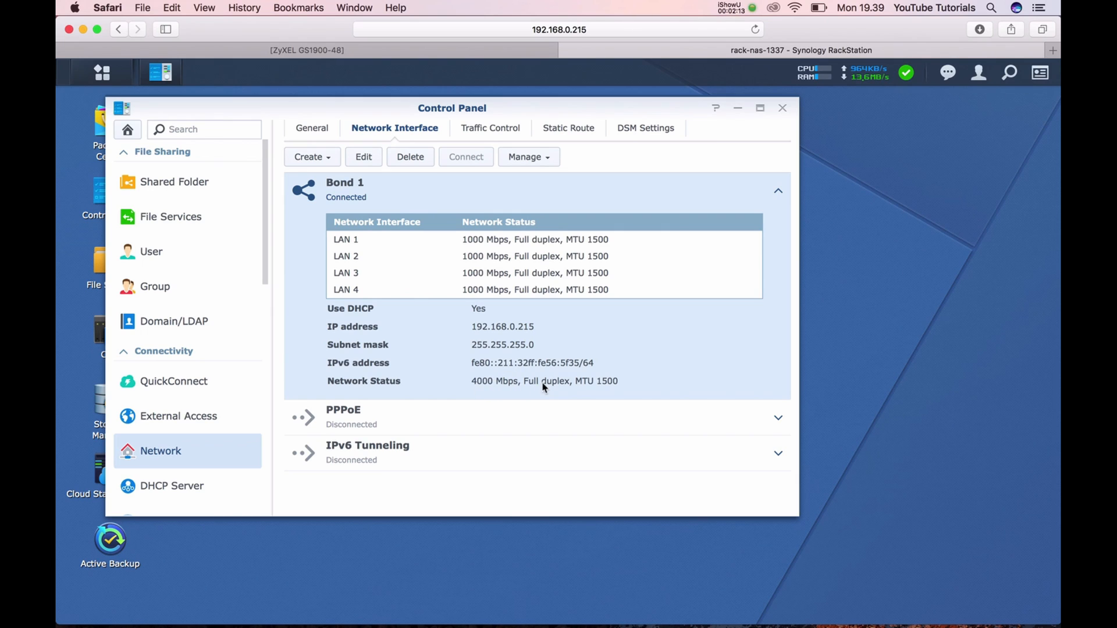
mouse_move(500, 311)
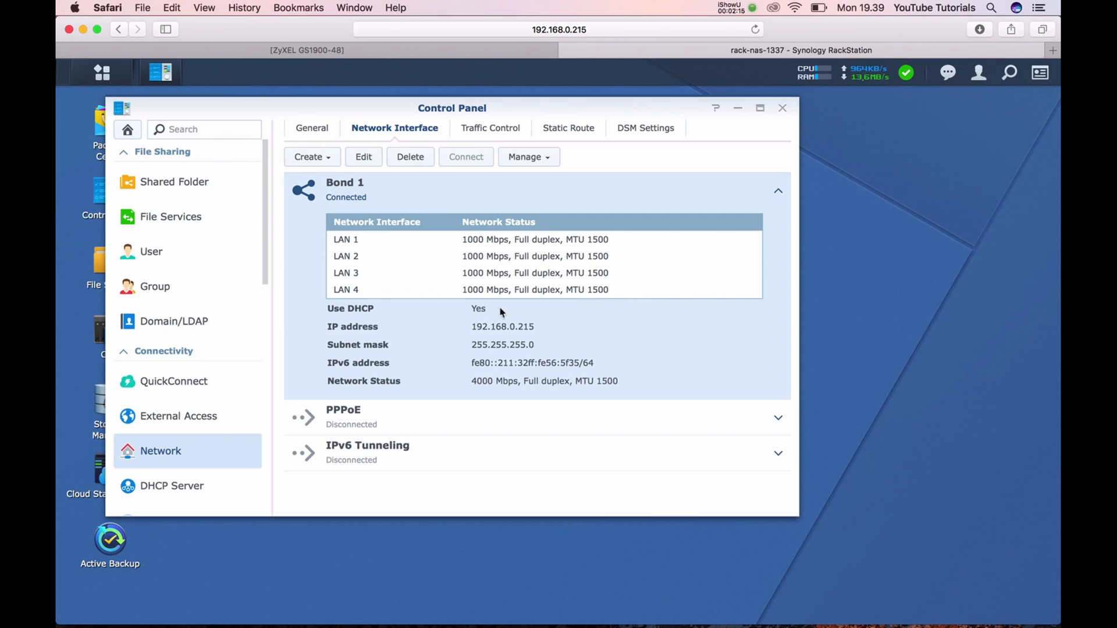
mouse_move(544, 238)
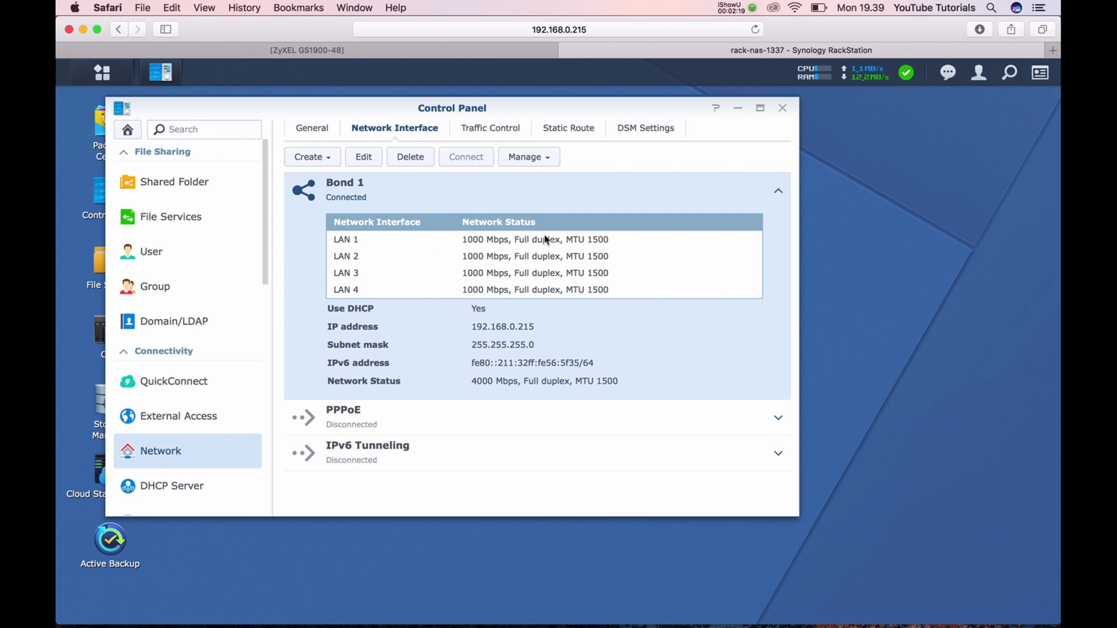
click(306, 50)
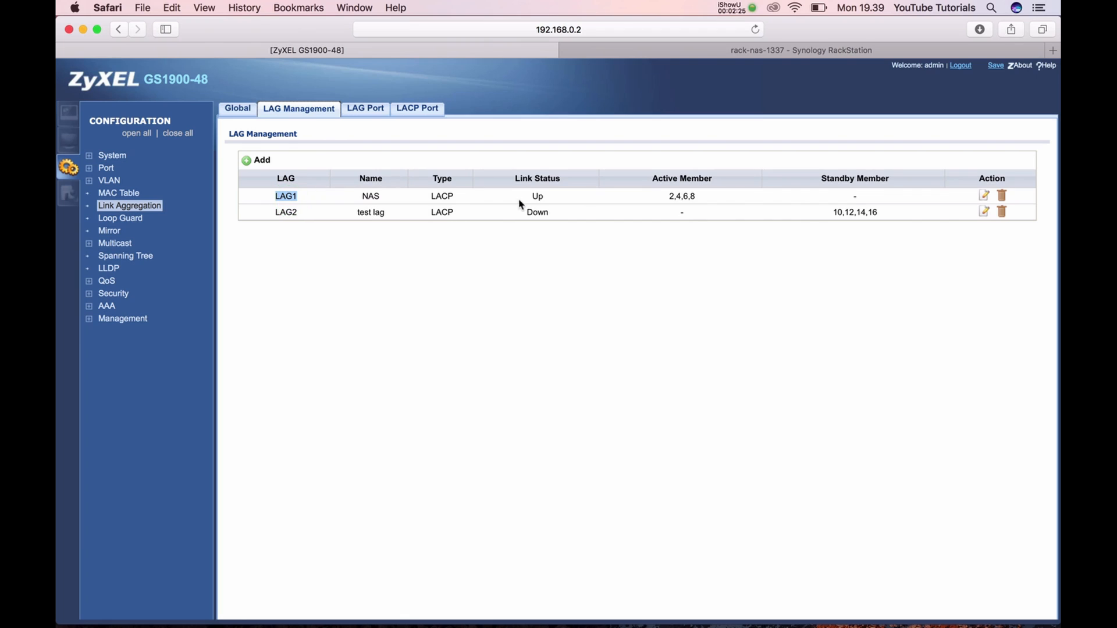
mouse_move(876, 211)
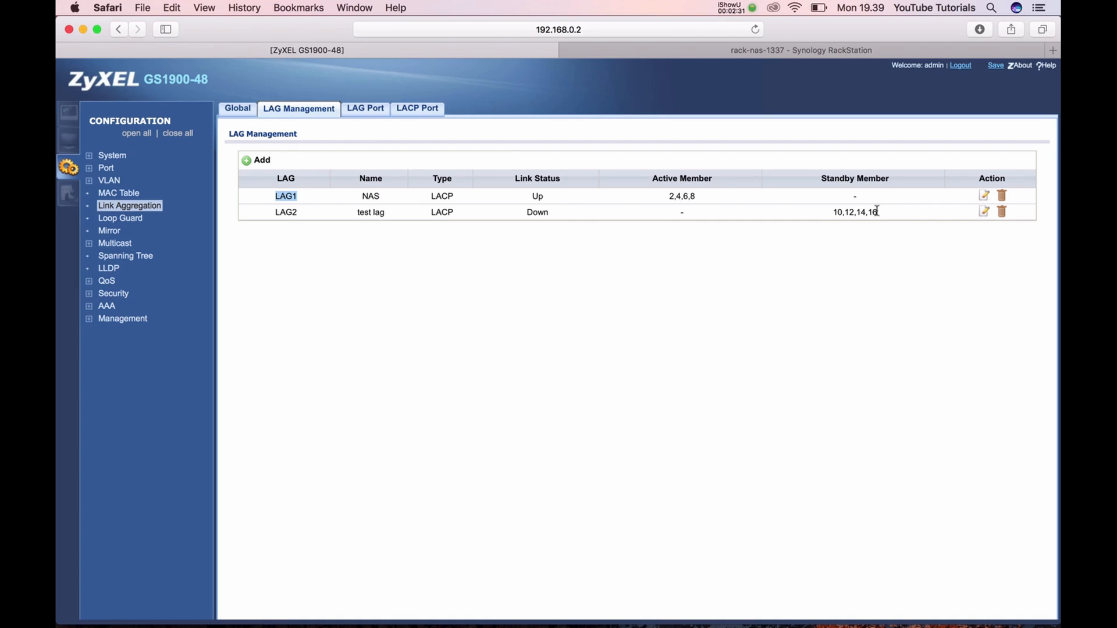
mouse_move(887, 214)
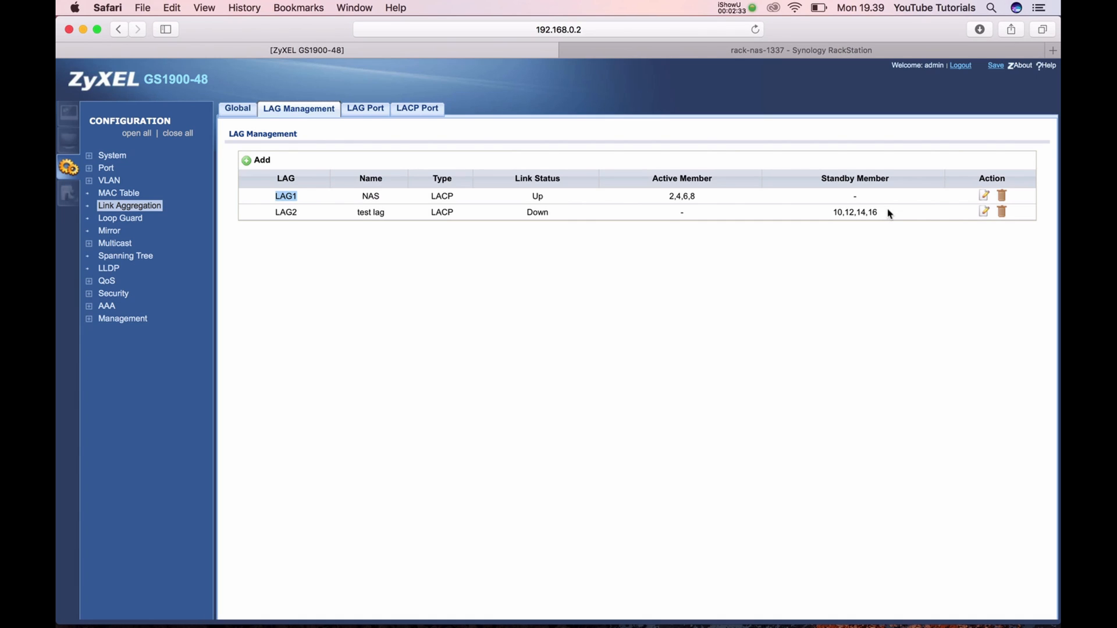